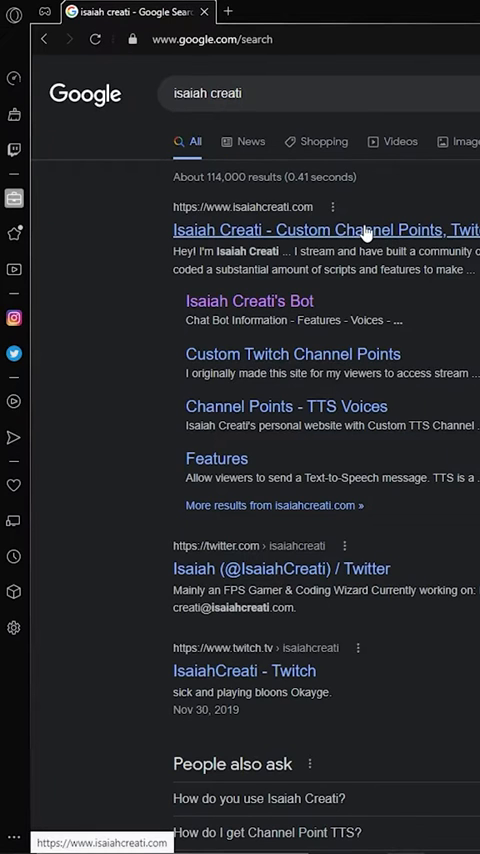
# - Reach isaiahcreati.com, sign in with Twitch and land on the bot dashboard
pyautogui.click(320, 229)
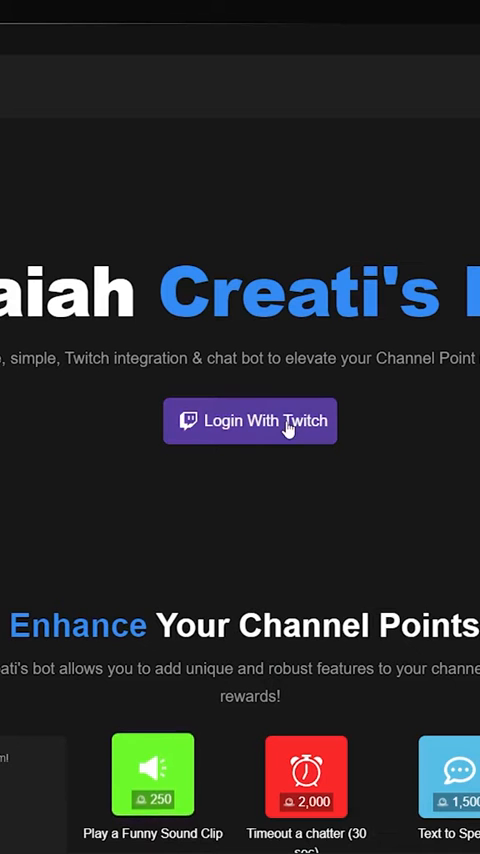
pyautogui.click(250, 420)
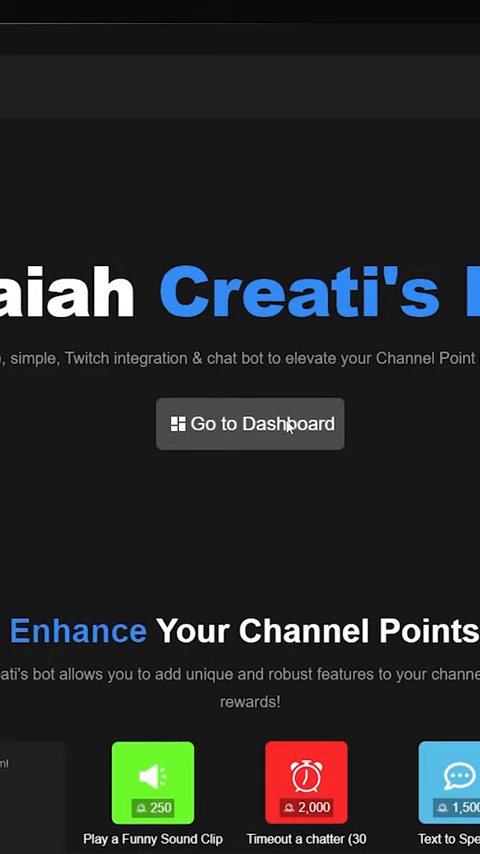
pyautogui.click(251, 423)
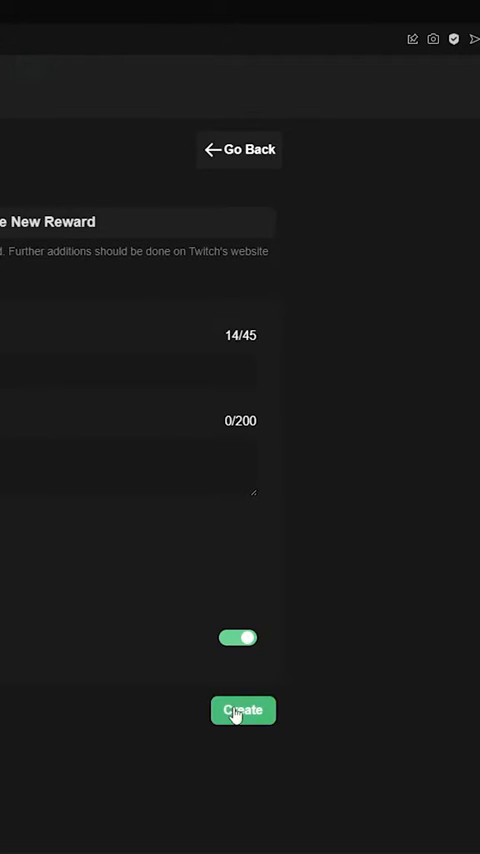
# - Create the 'Test to speech' reward and assign Text-to-Speech as its feature
pyautogui.click(242, 710)
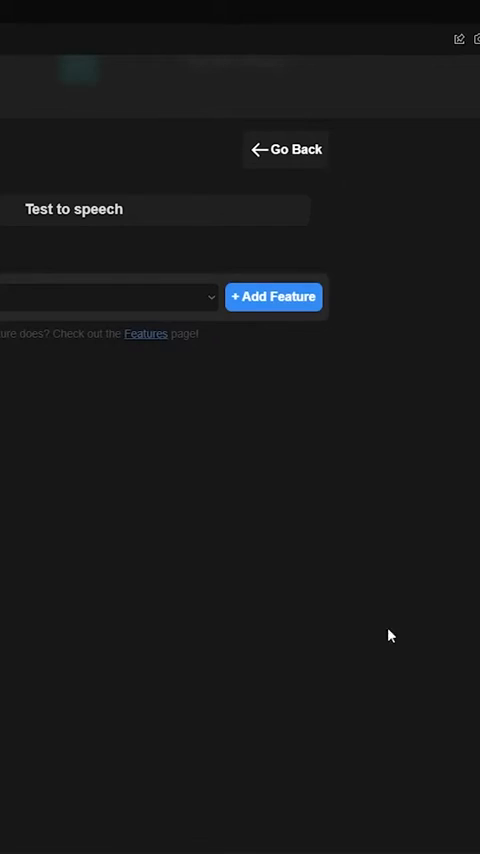
pyautogui.click(110, 297)
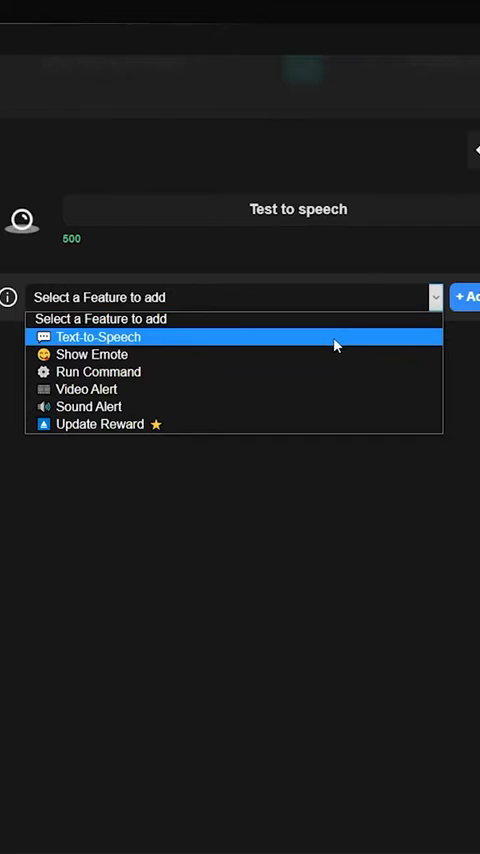
pyautogui.click(97, 336)
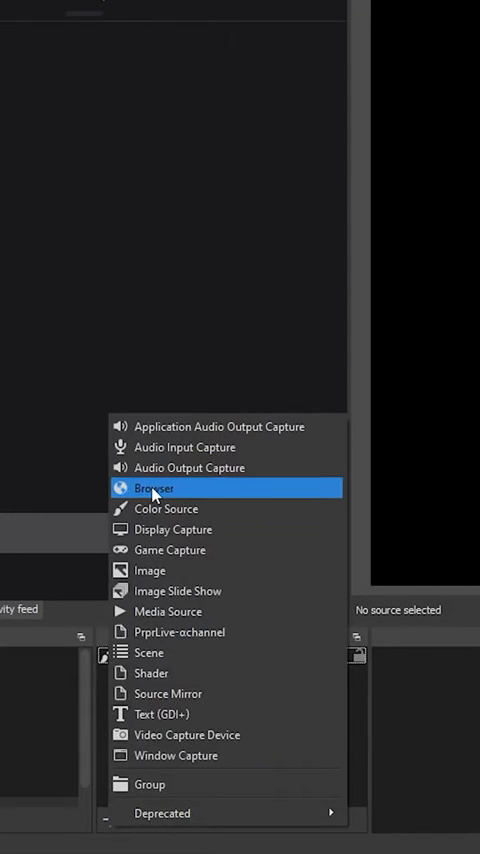
# - Add a Browser source named 'Text to Speech' with Control audio via OBS enabled
pyautogui.click(152, 488)
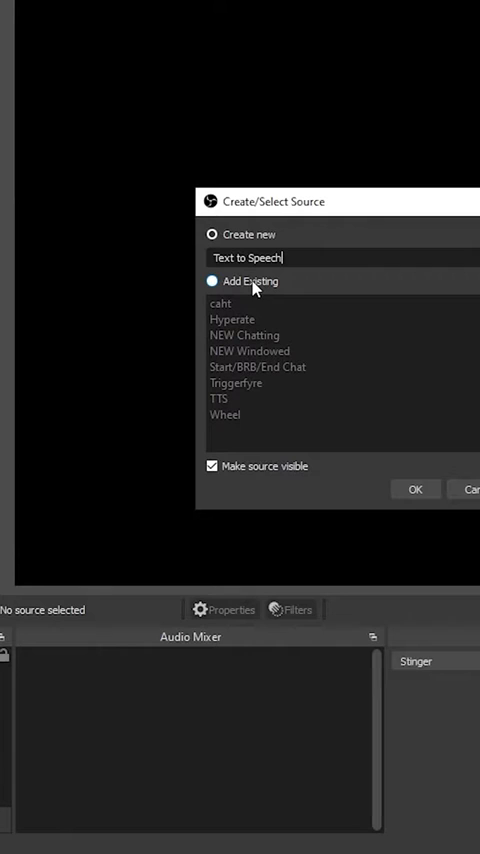
pyautogui.click(415, 489)
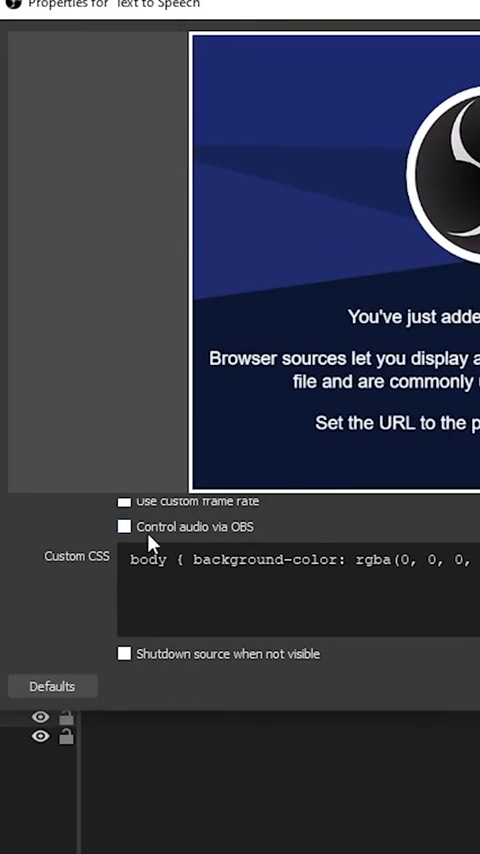
pyautogui.click(123, 527)
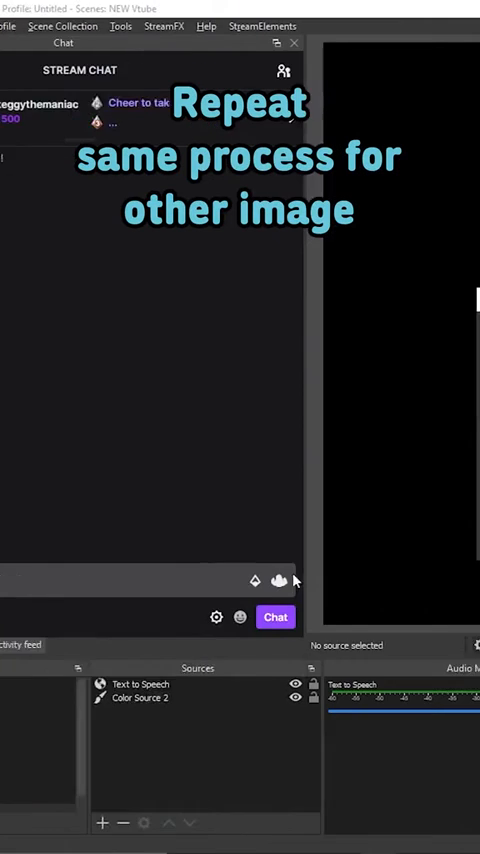
# - Add an Image source named 'tts ON' using Talking.png as its file
pyautogui.click(100, 822)
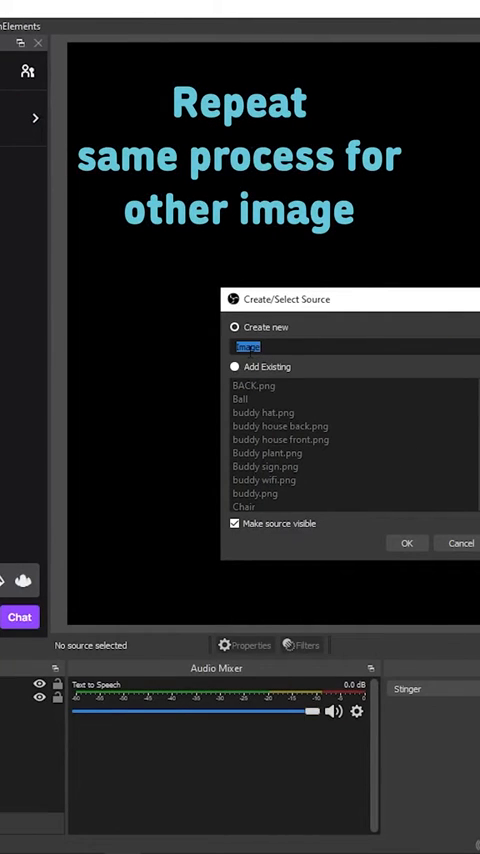
pyautogui.click(406, 543)
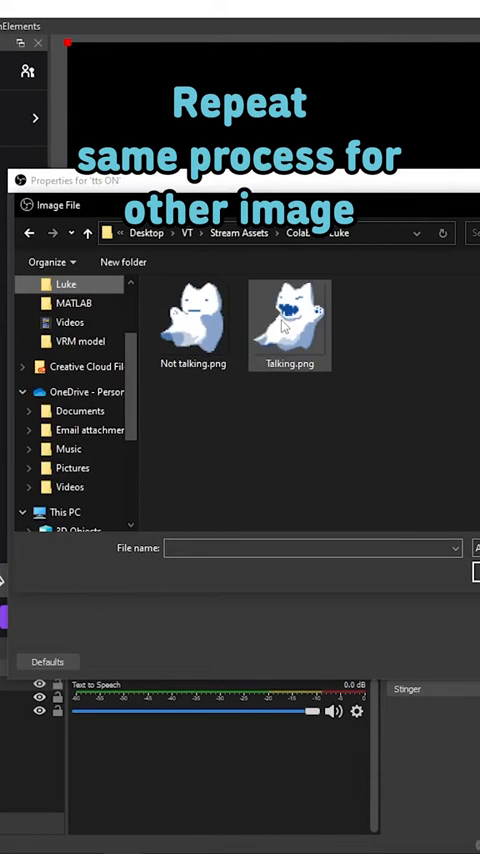
pyautogui.doubleClick(290, 320)
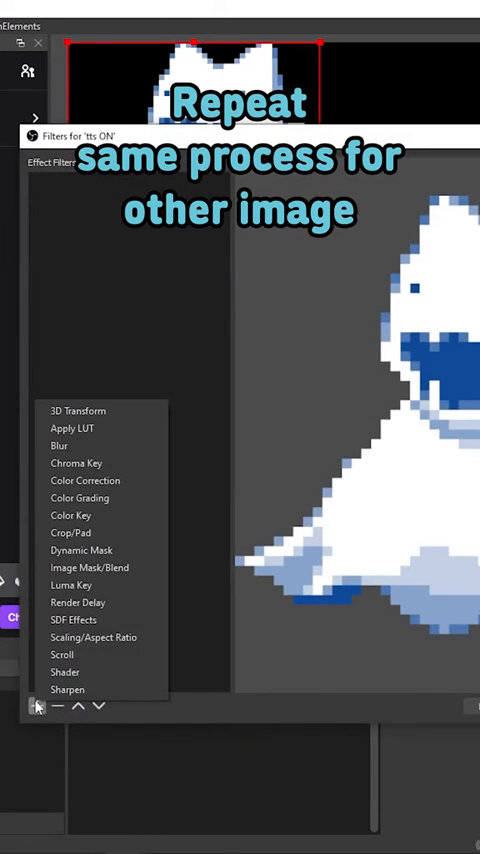
# - Apply a Green Chroma Key filter to the tts ON image and finish
pyautogui.click(77, 463)
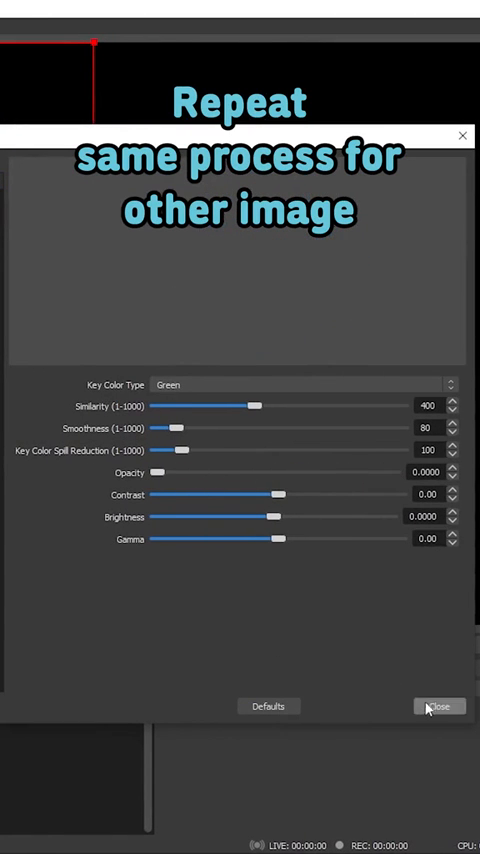
pyautogui.click(438, 706)
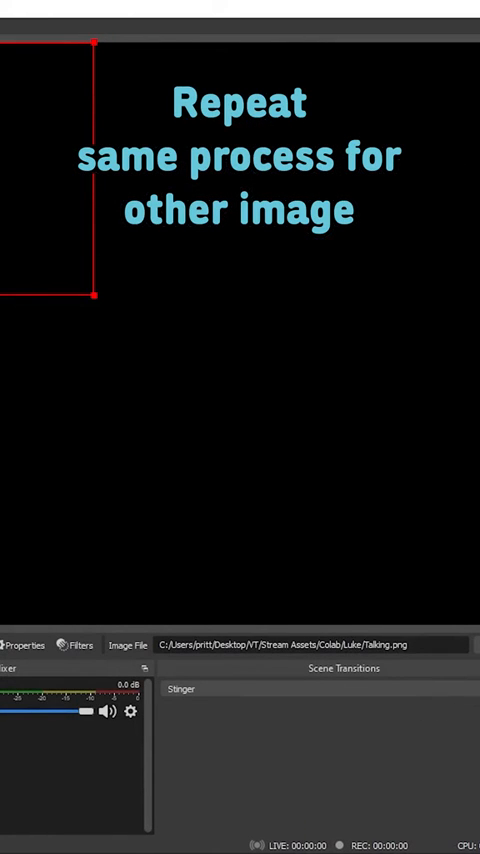